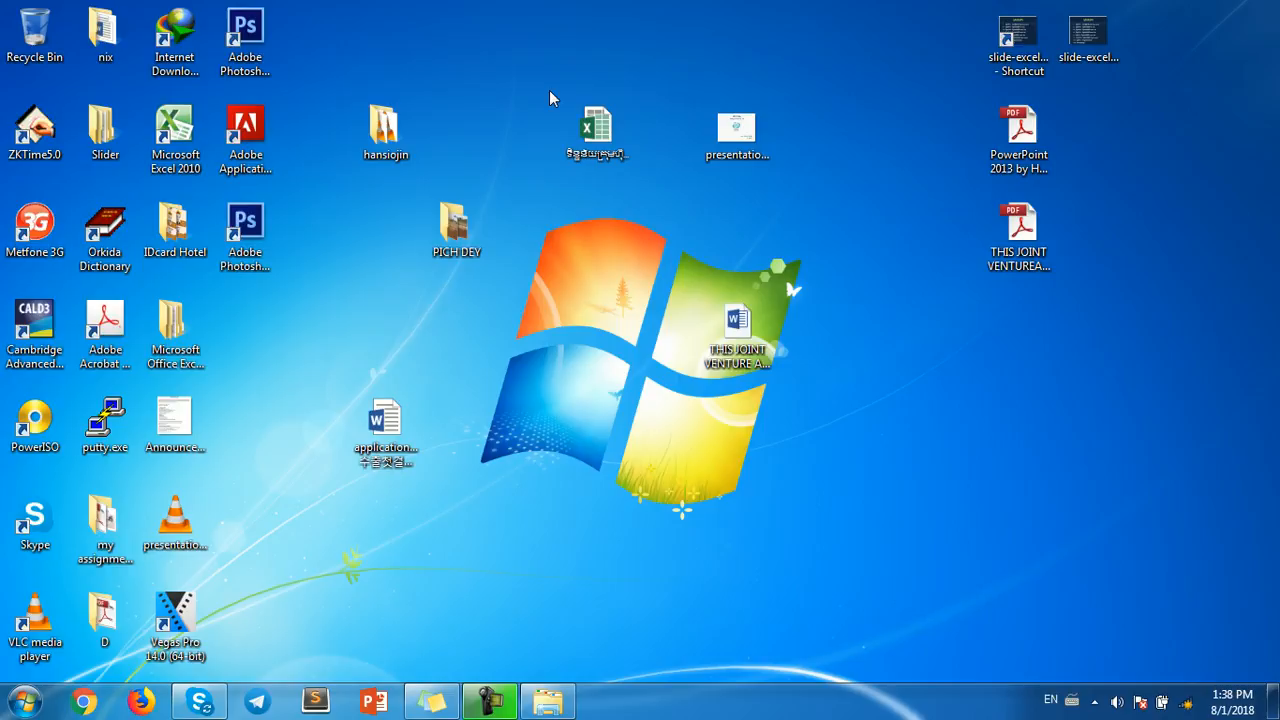
Step: Navigate from Computer through Local Disk (C:), Program Files (x86) and Adobe into the Adobe Photoshop CS6 folder
click(244, 236)
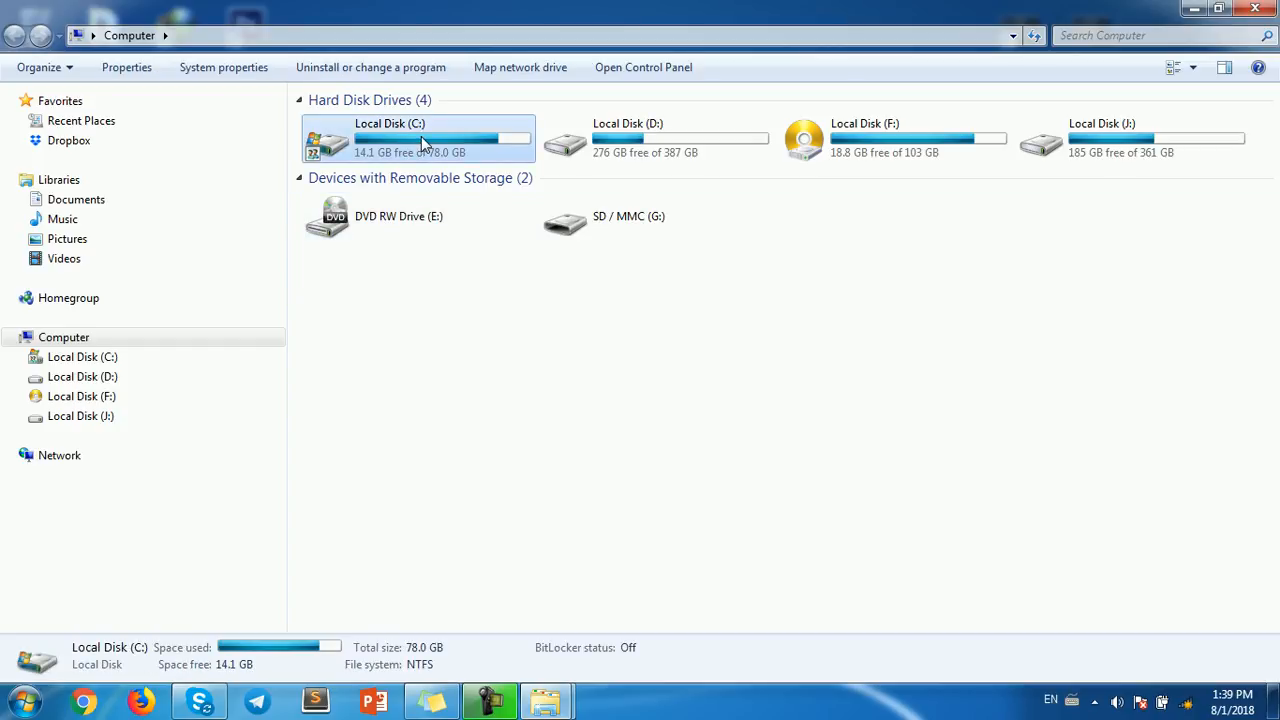
double_click(418, 138)
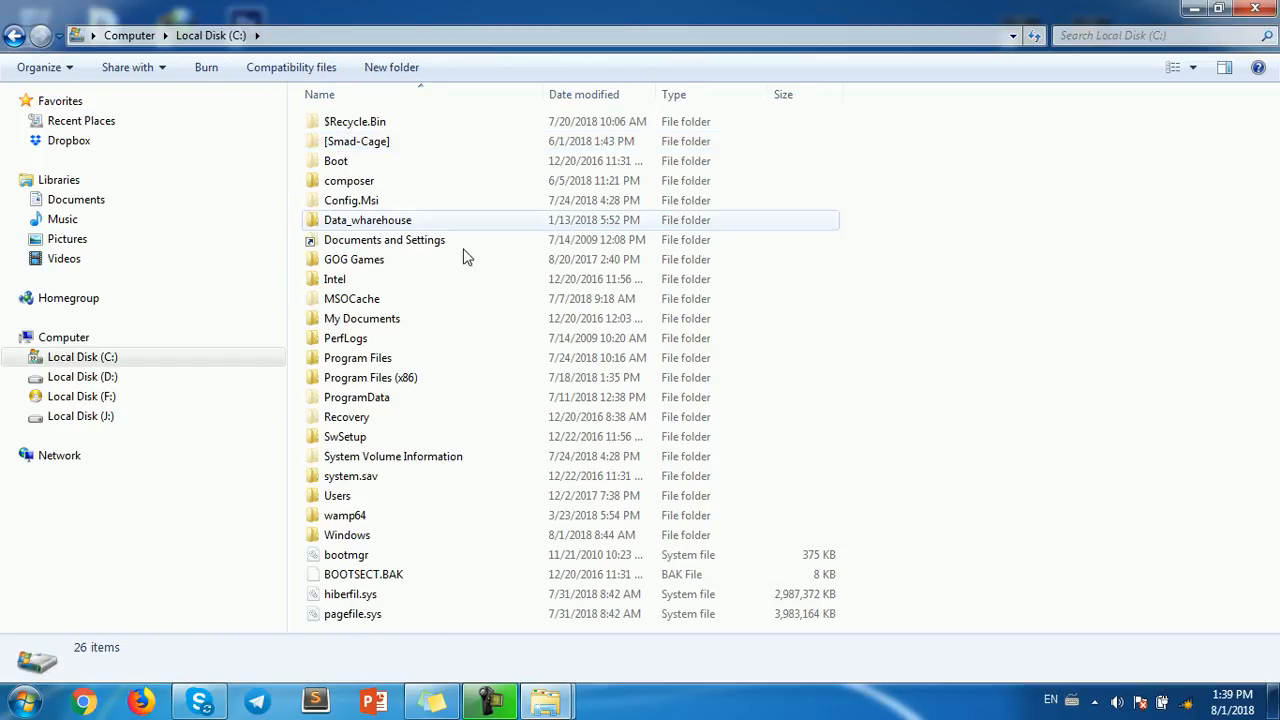
mouse_move(394, 356)
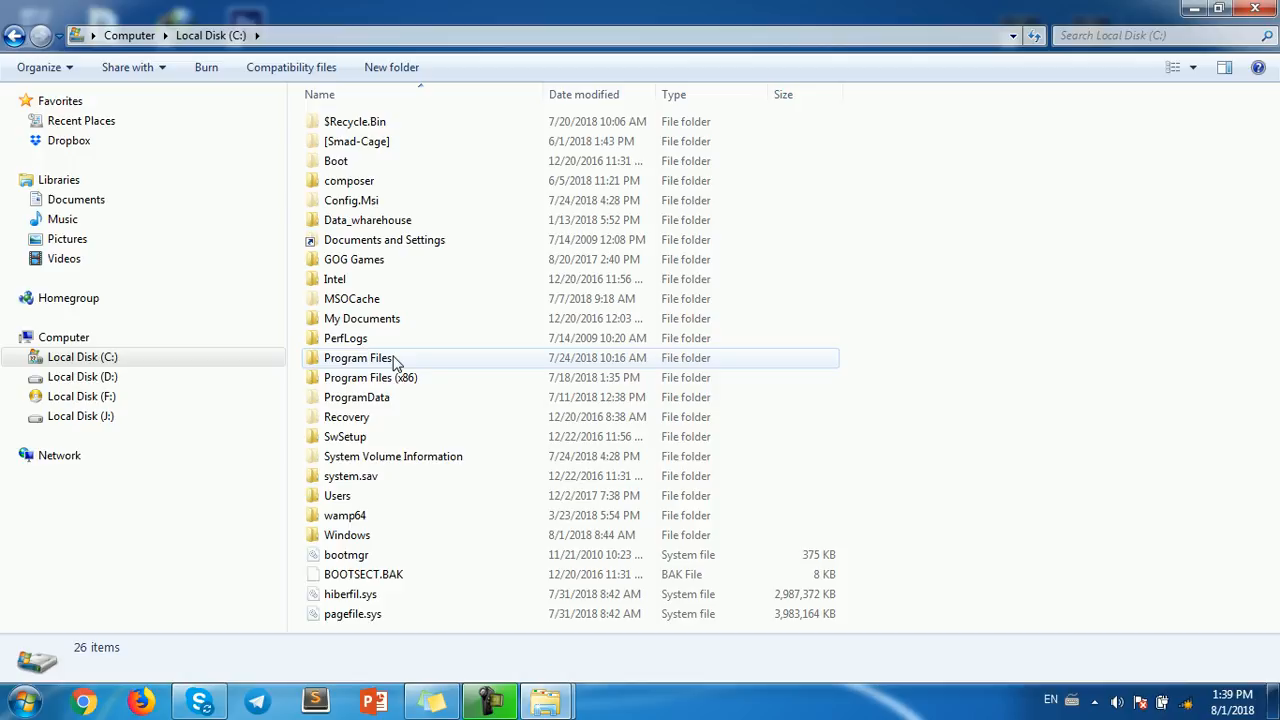
mouse_move(420, 376)
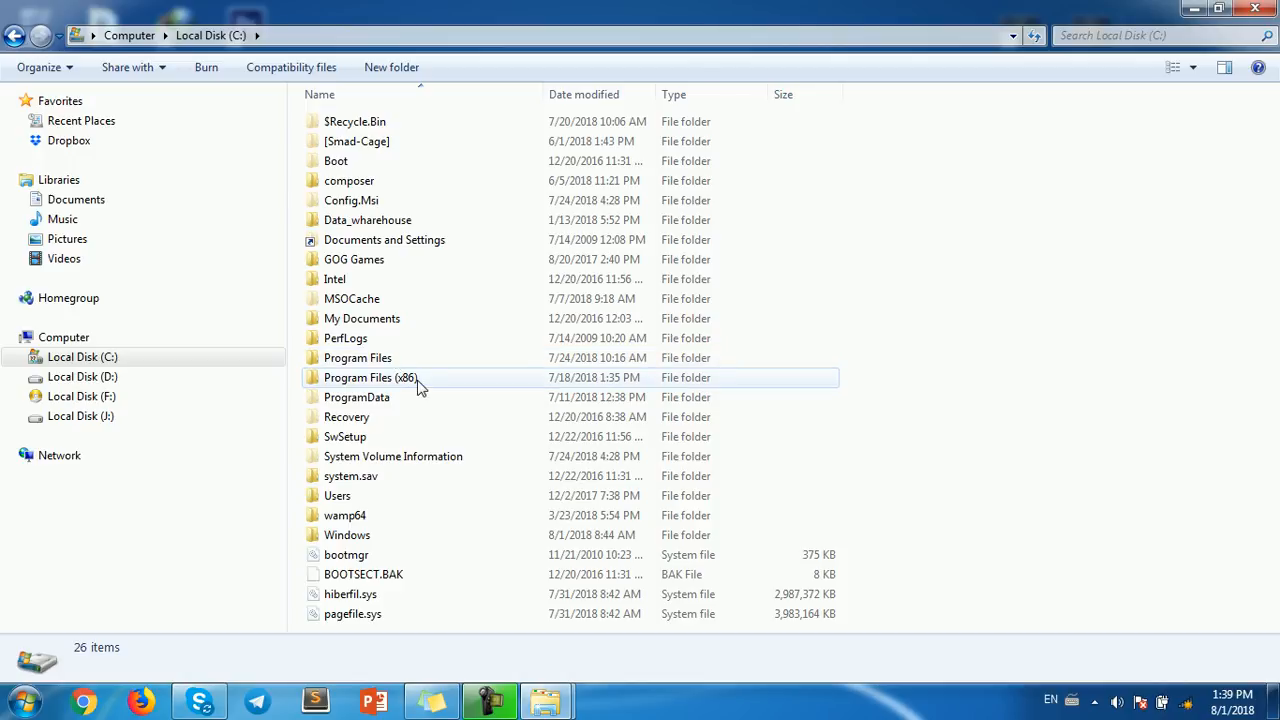
double_click(370, 376)
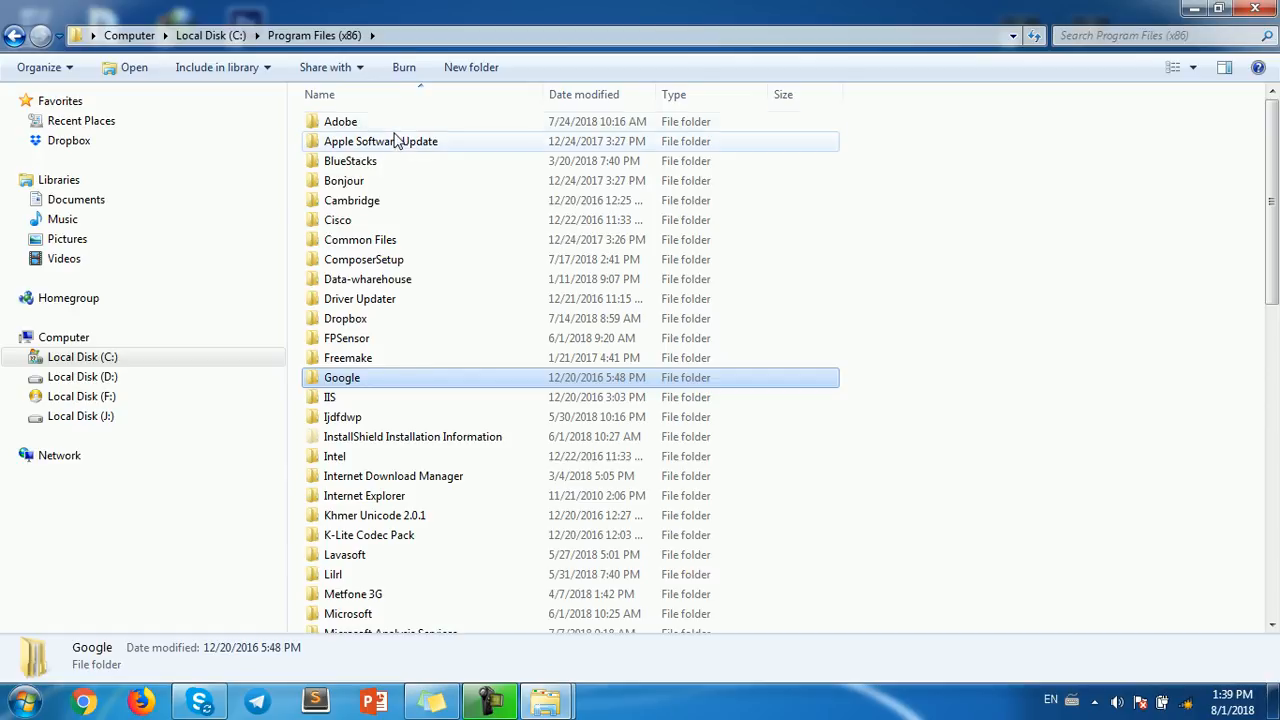
double_click(340, 122)
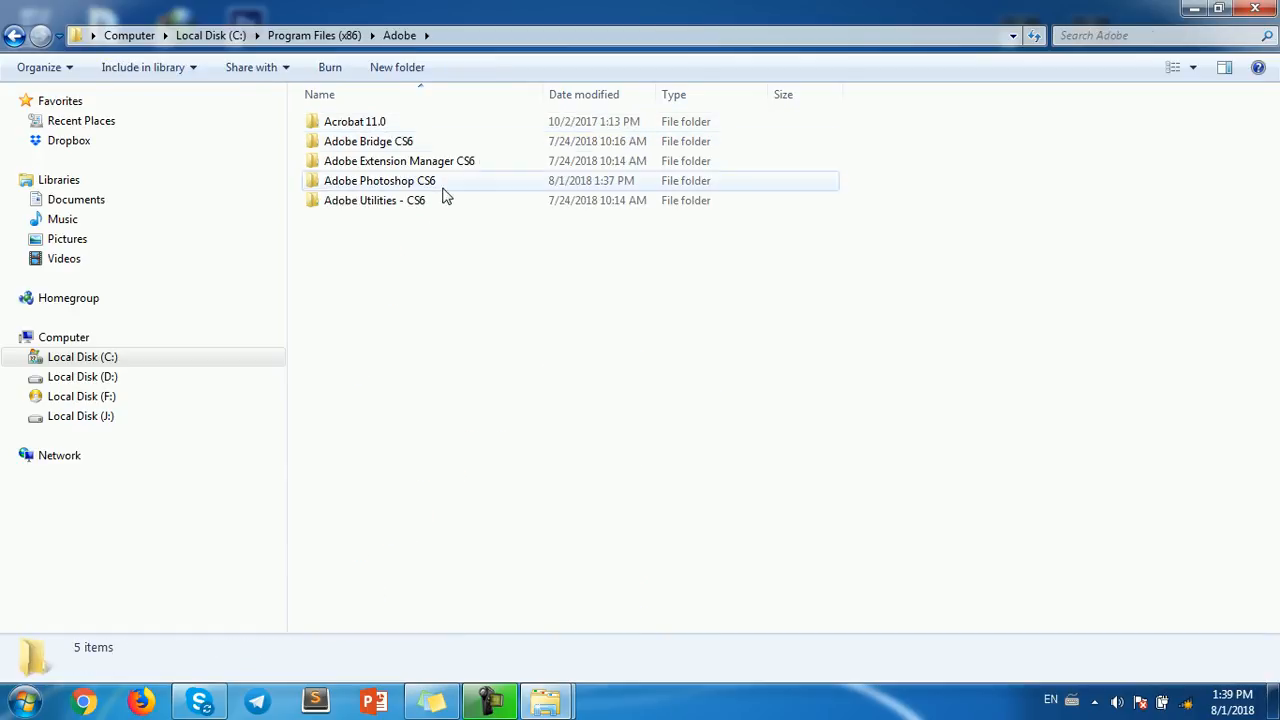
double_click(380, 180)
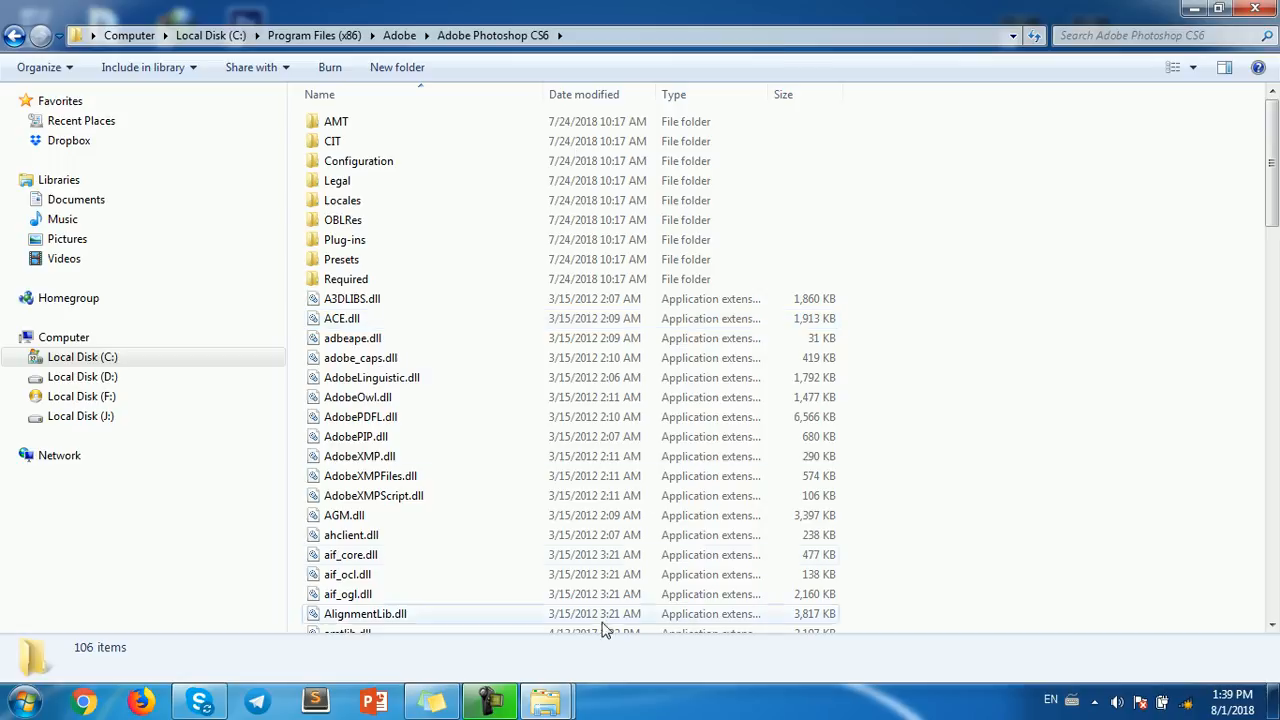
Step: From 3D Dll.zip's 32 bit folder, move amtlib.dll into the Photoshop CS6 folder, replacing the existing file
click(82, 396)
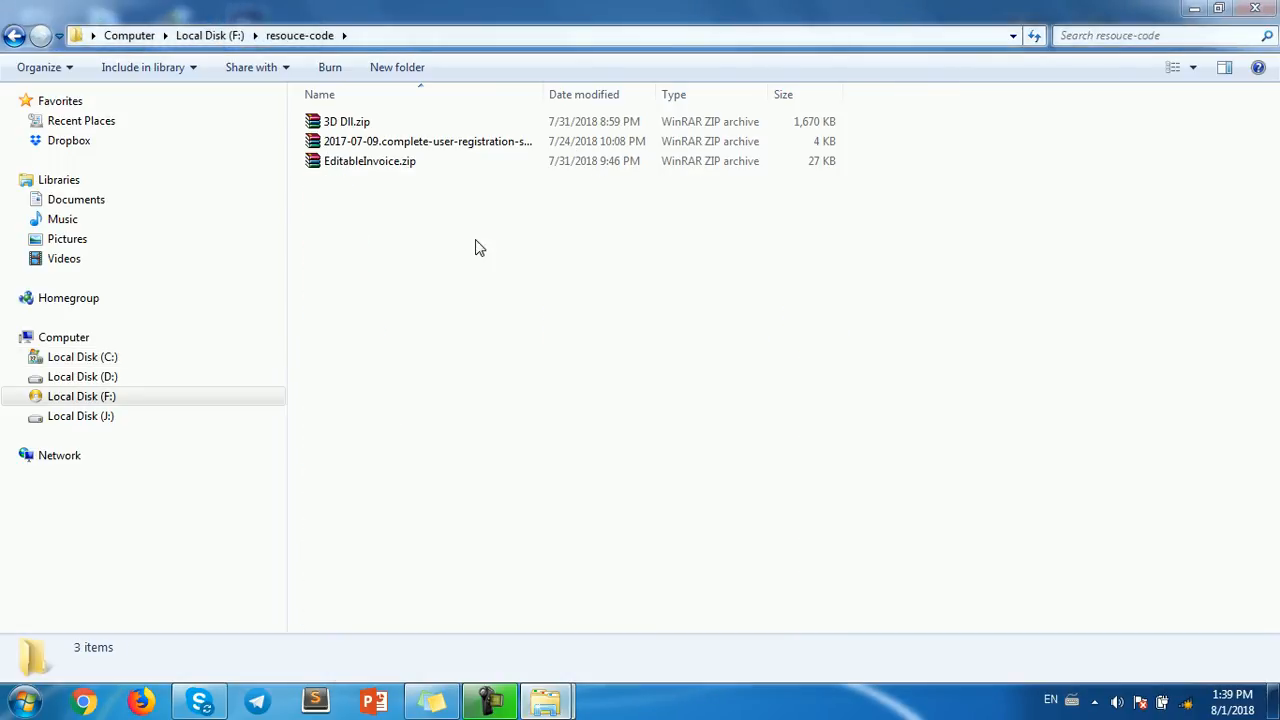
double_click(348, 122)
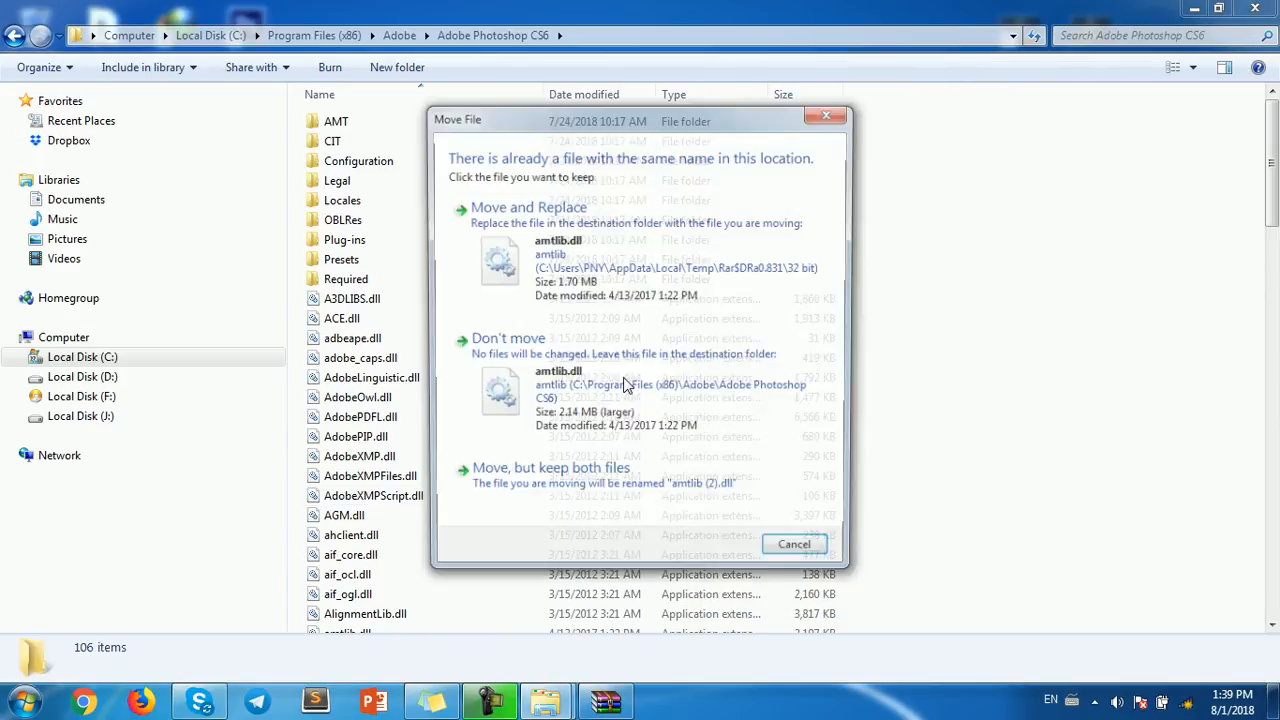
click(528, 206)
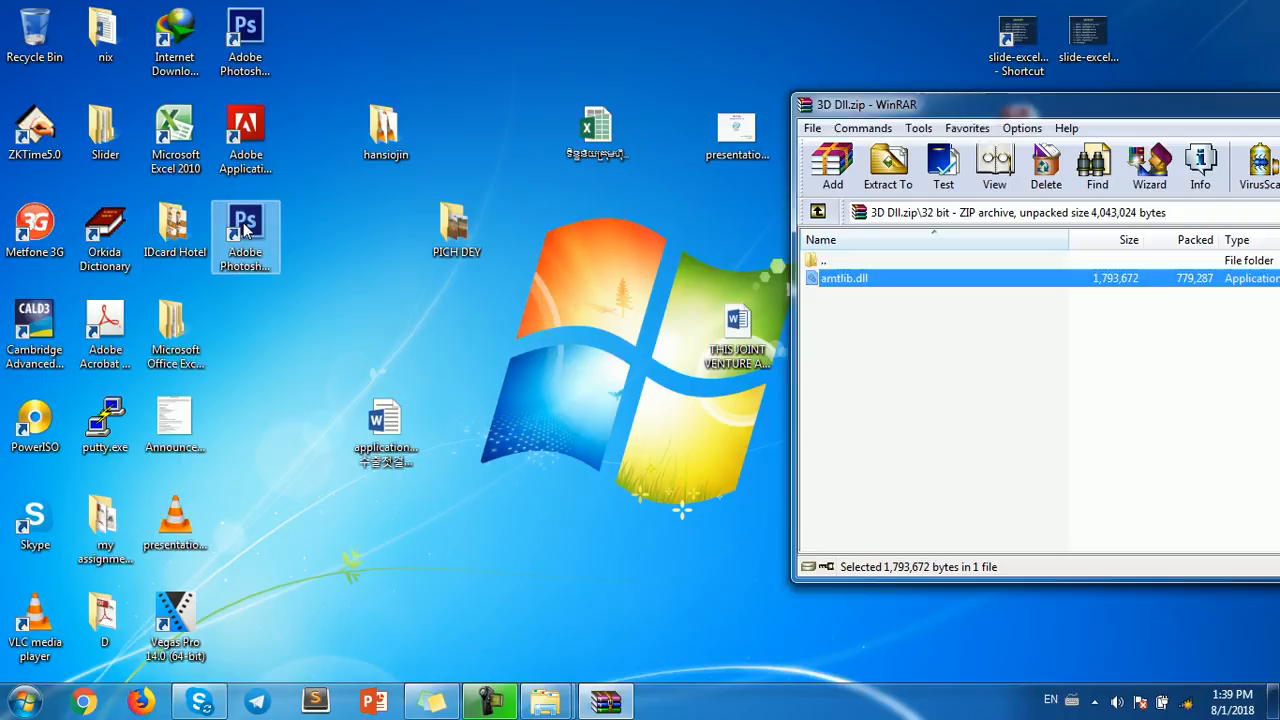
Step: Launch Photoshop CS6, browse its 3D menu commands, then return to the resouce-code folder window
double_click(244, 240)
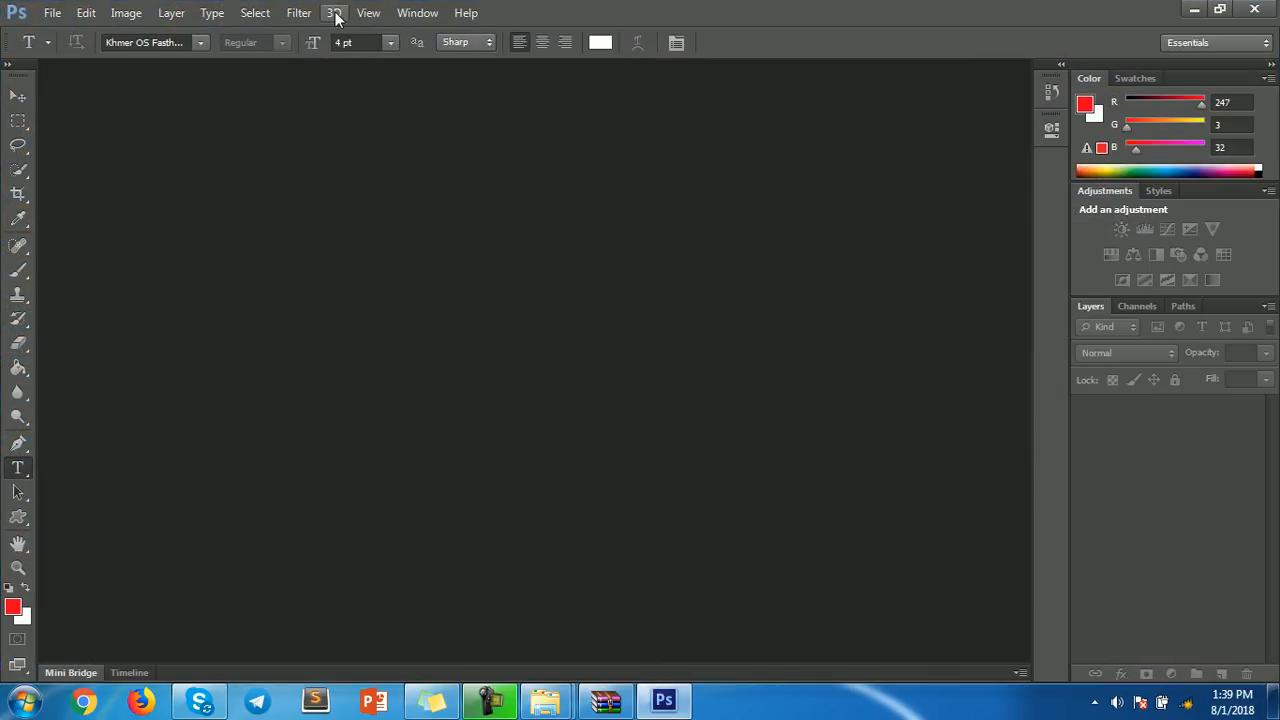
click(334, 12)
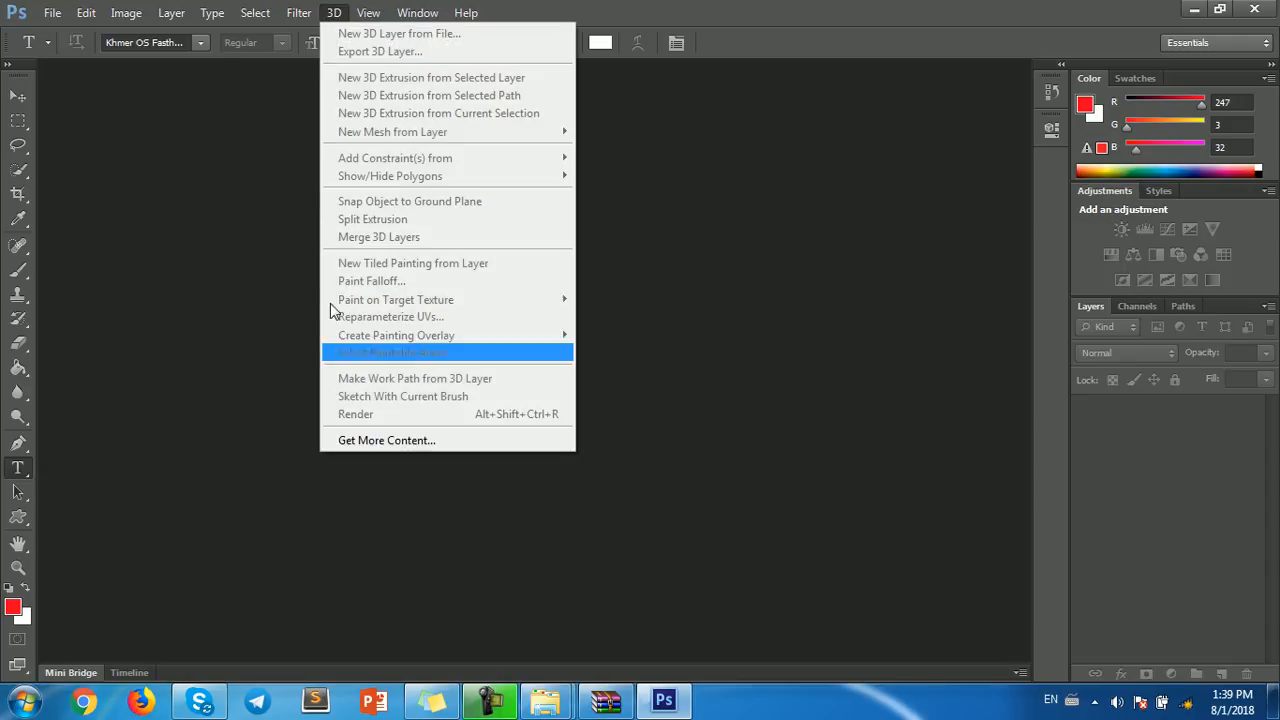
mouse_move(396, 300)
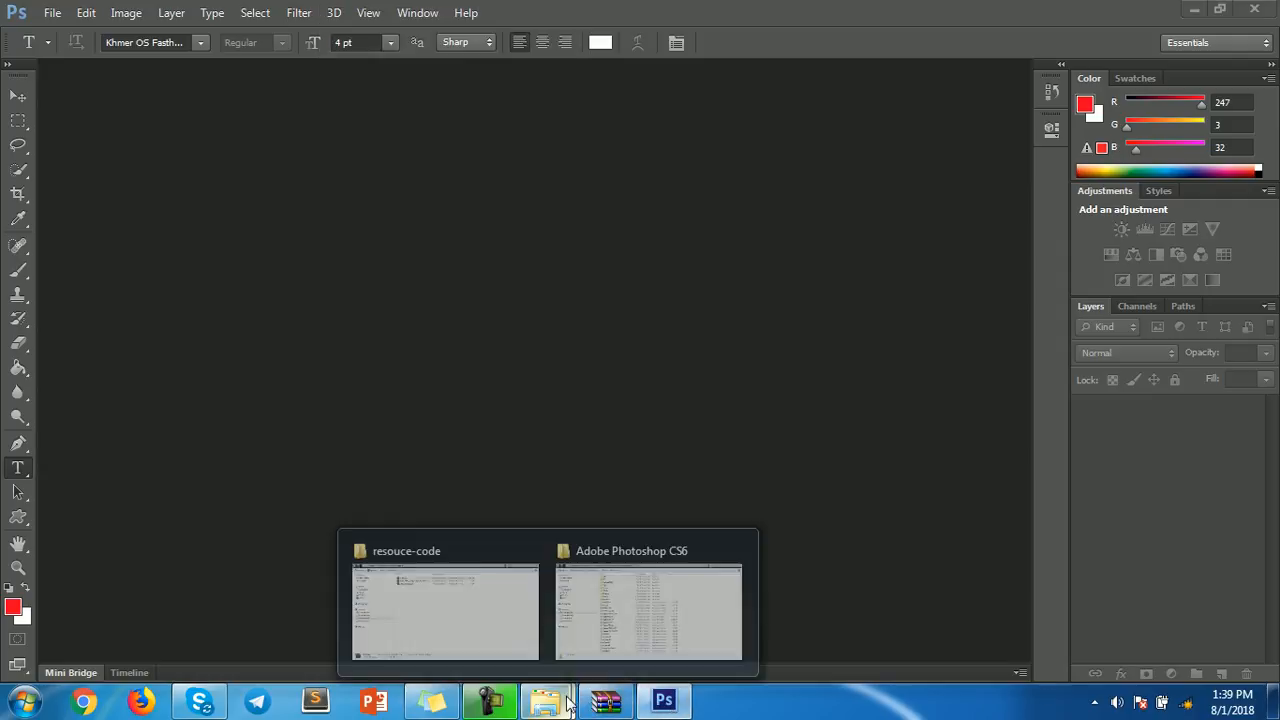
click(444, 610)
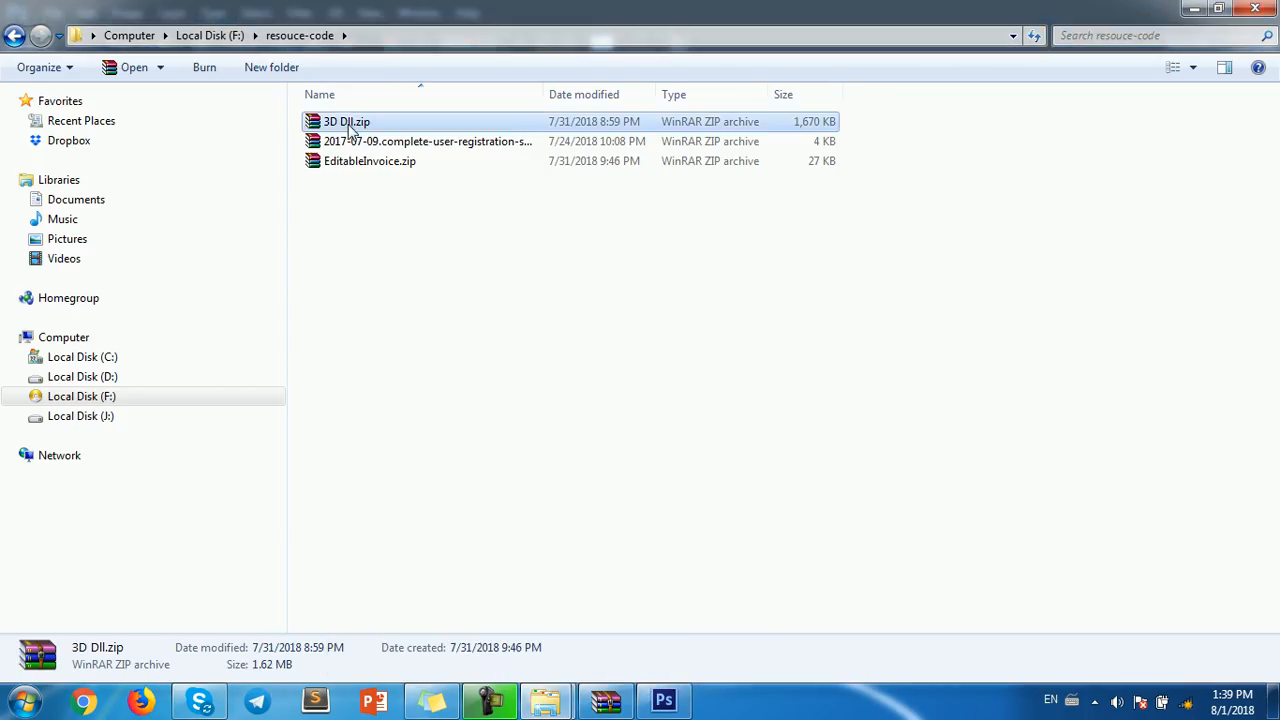
mouse_move(390, 122)
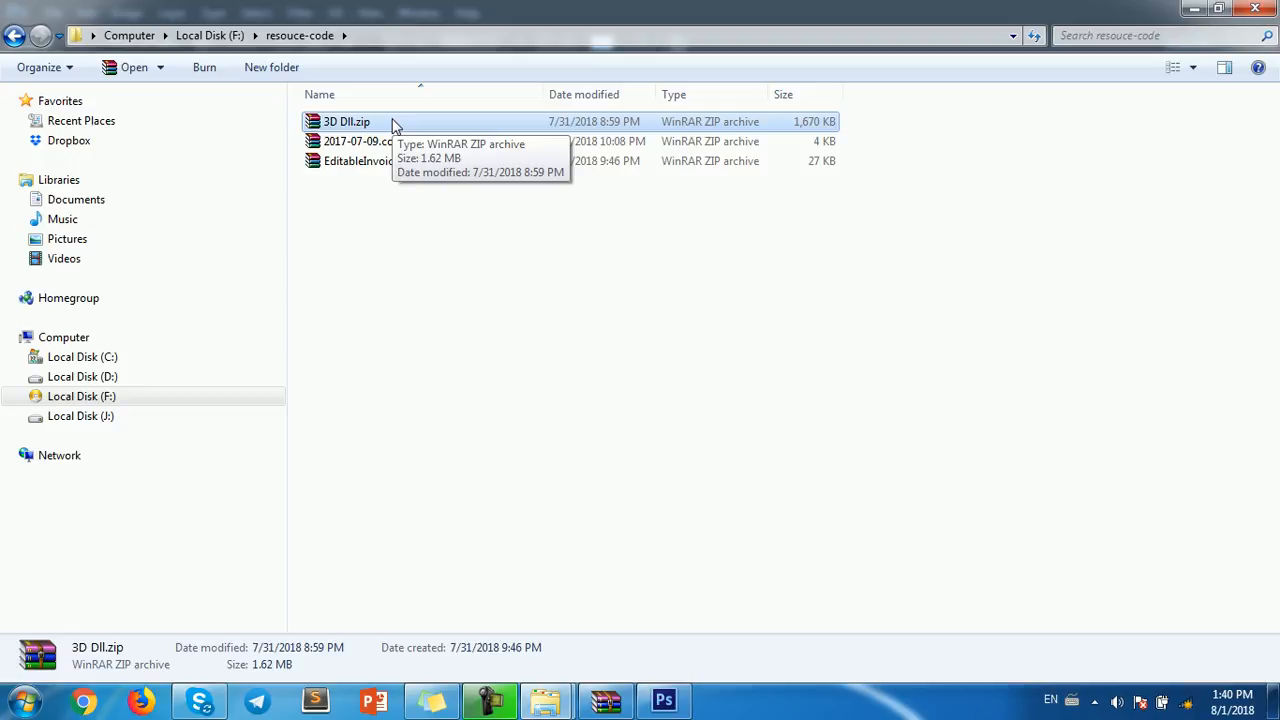